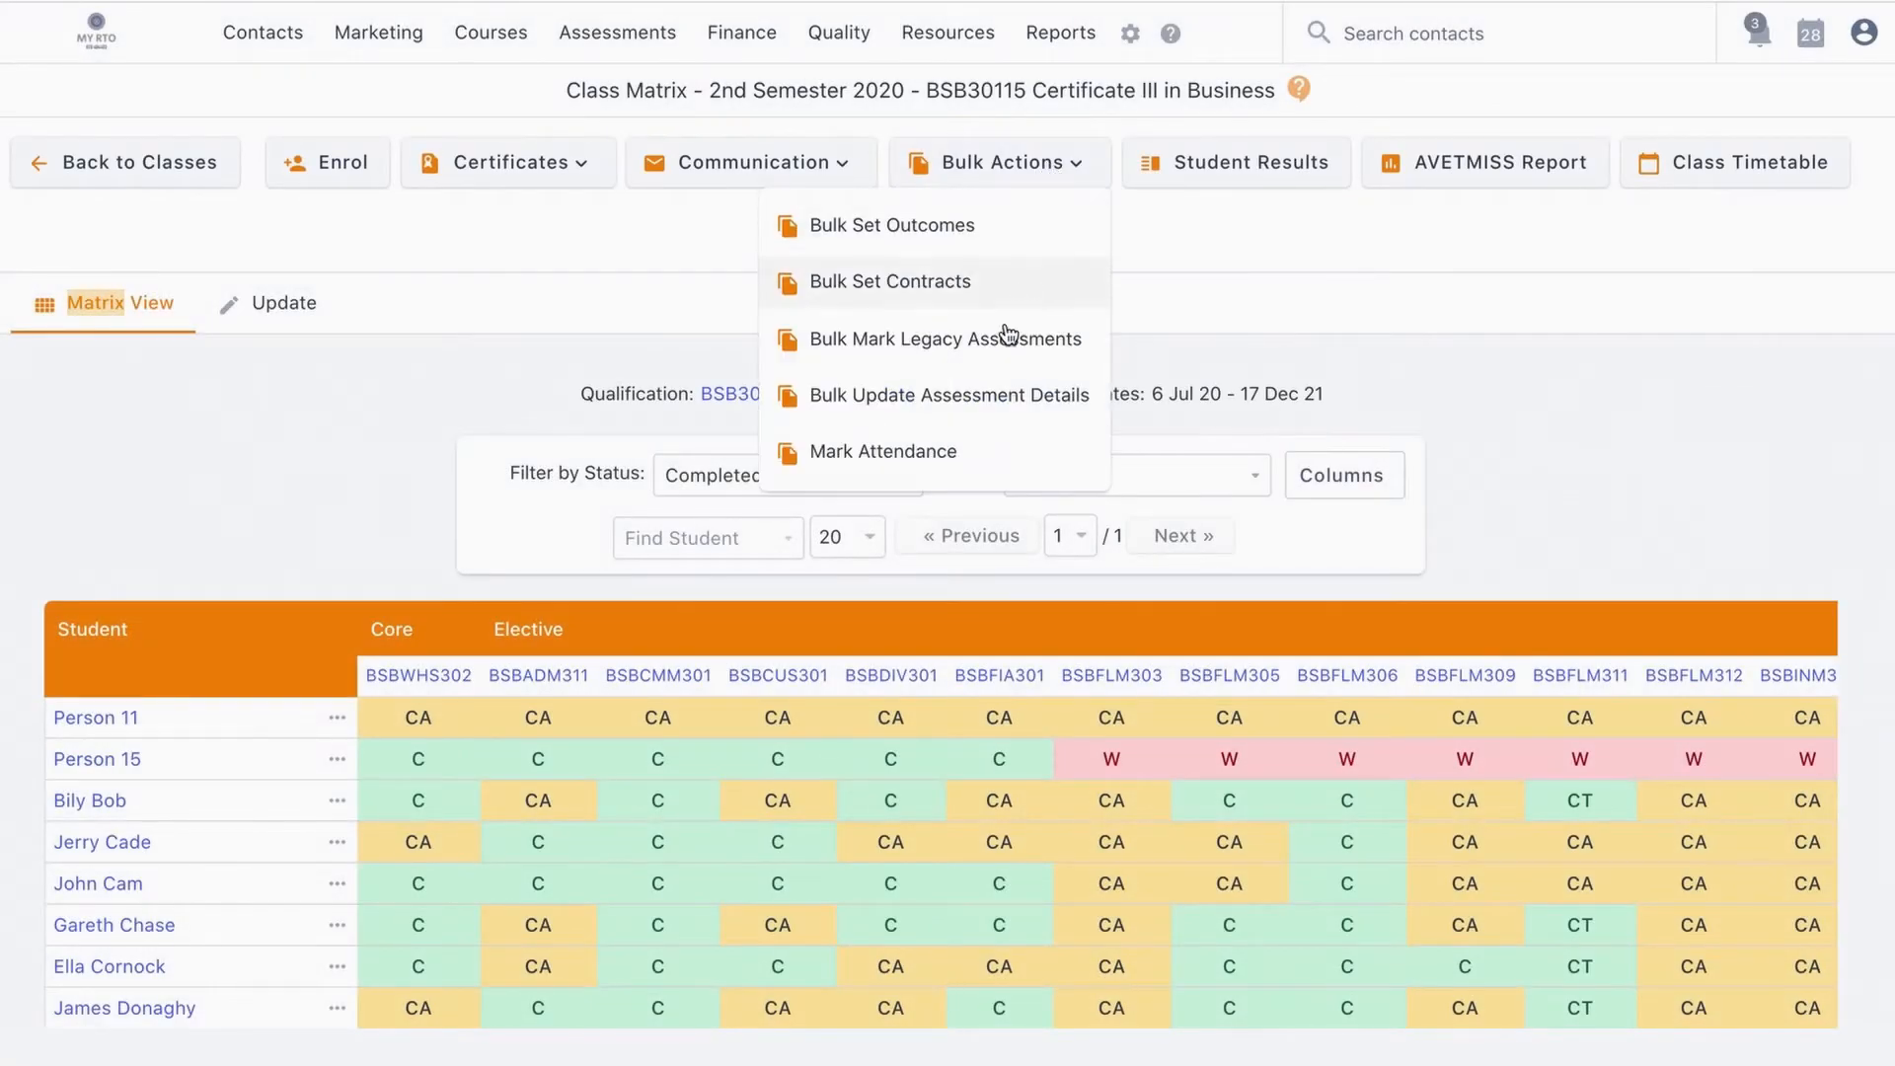
Open Bulk Update Assessment Details for the BSB30115 class.
left_click(949, 395)
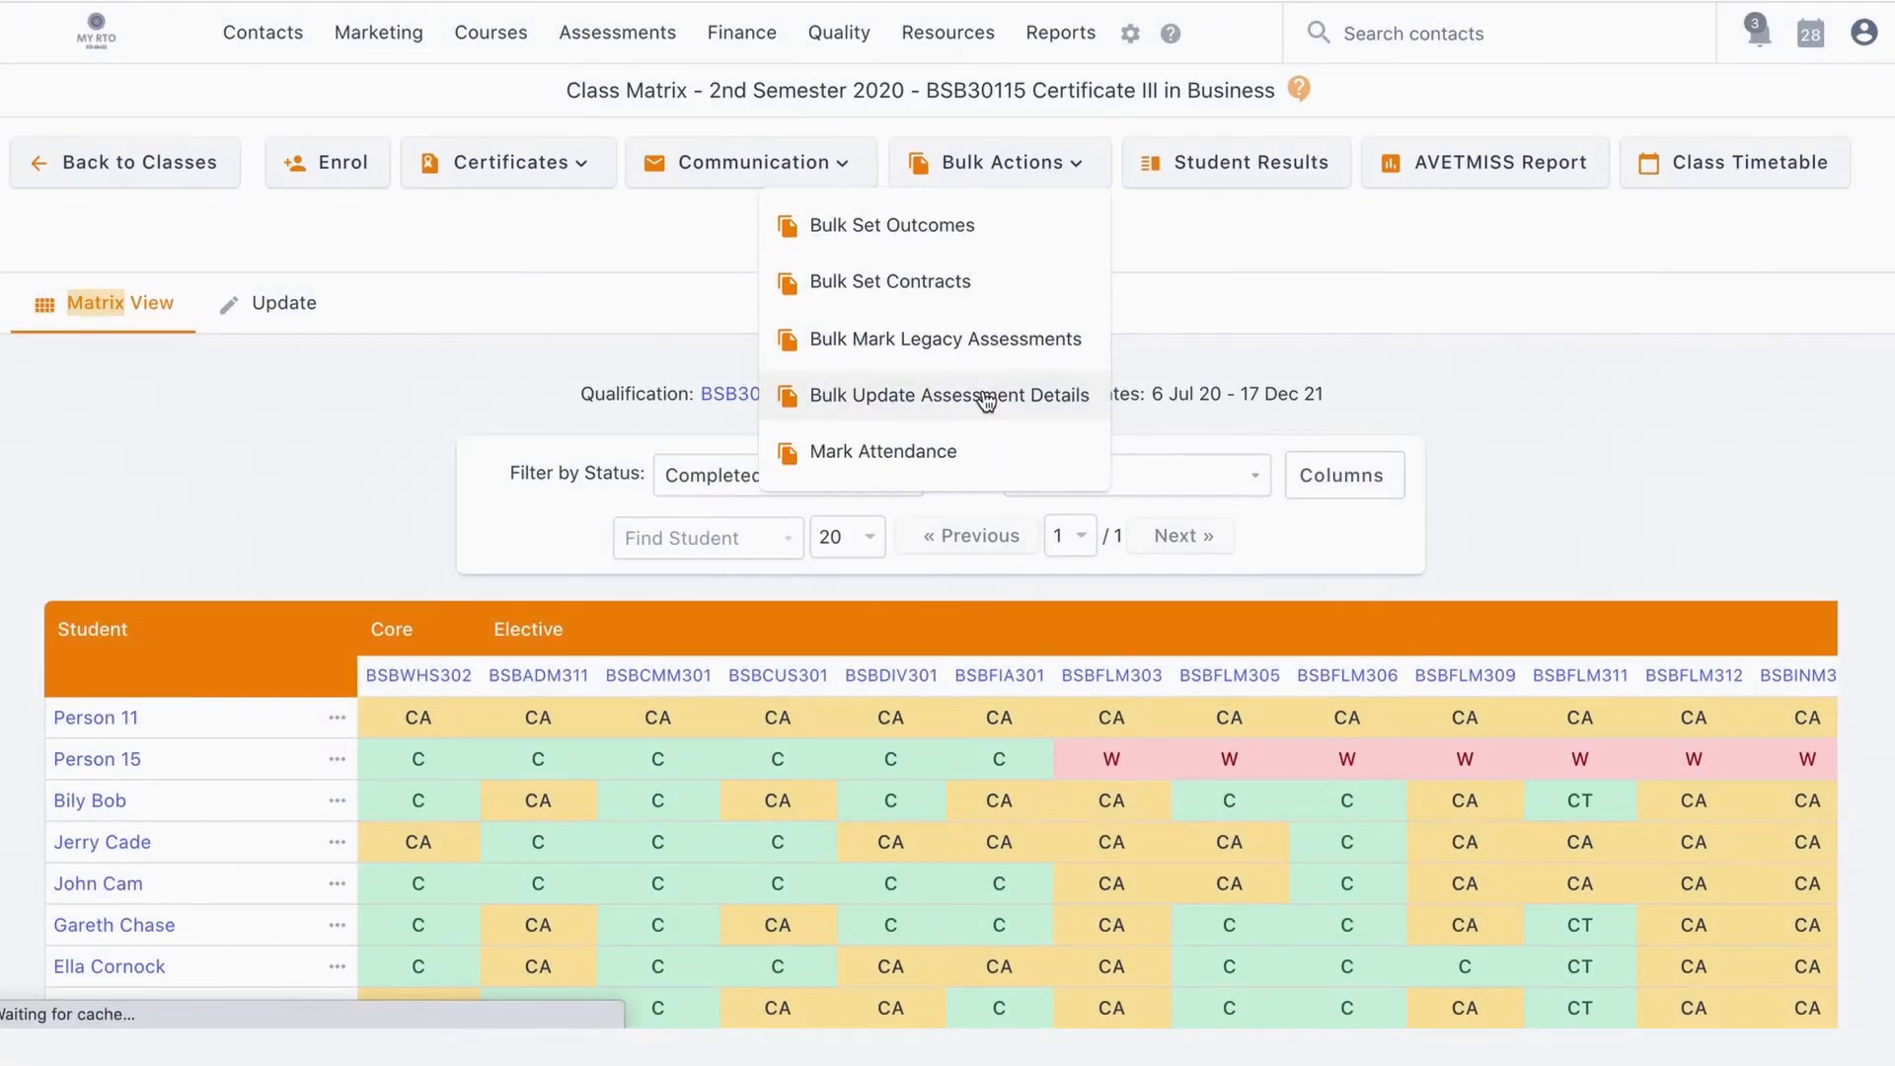
left_click(952, 395)
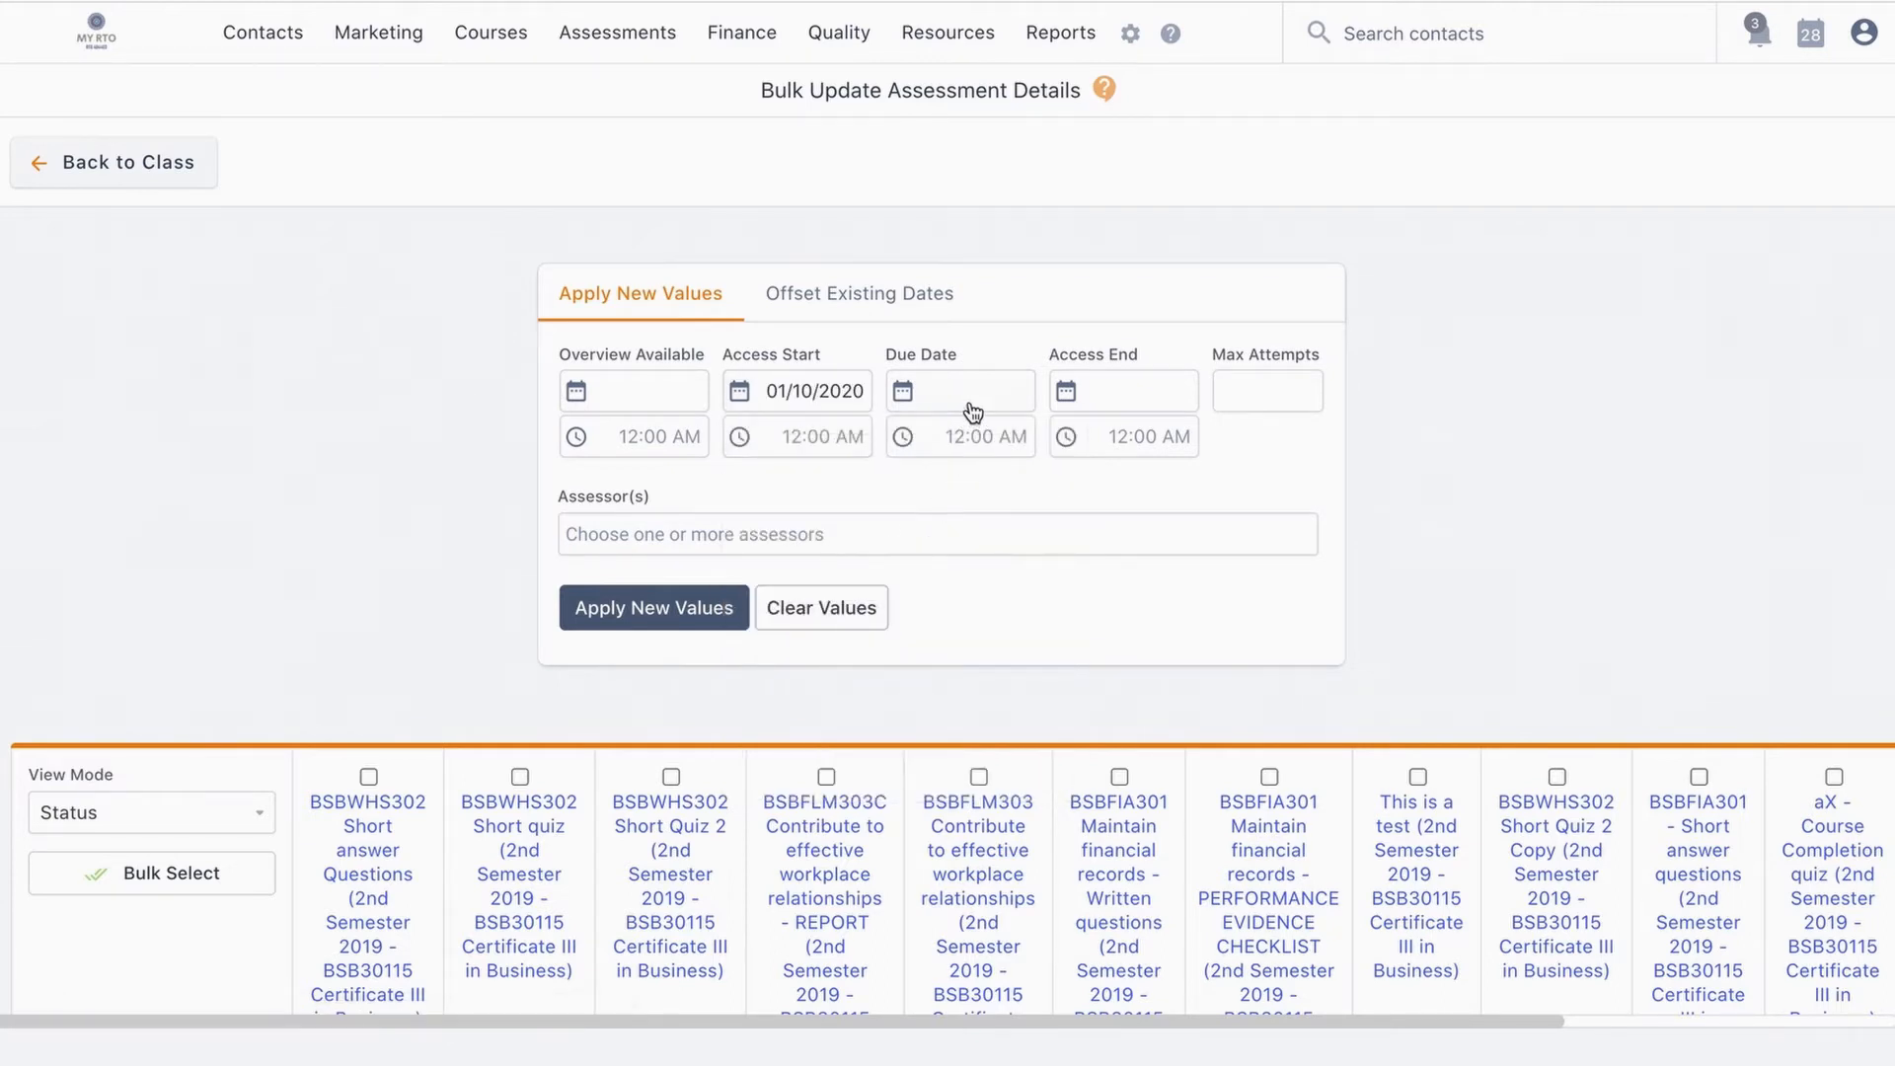
left_click(901, 391)
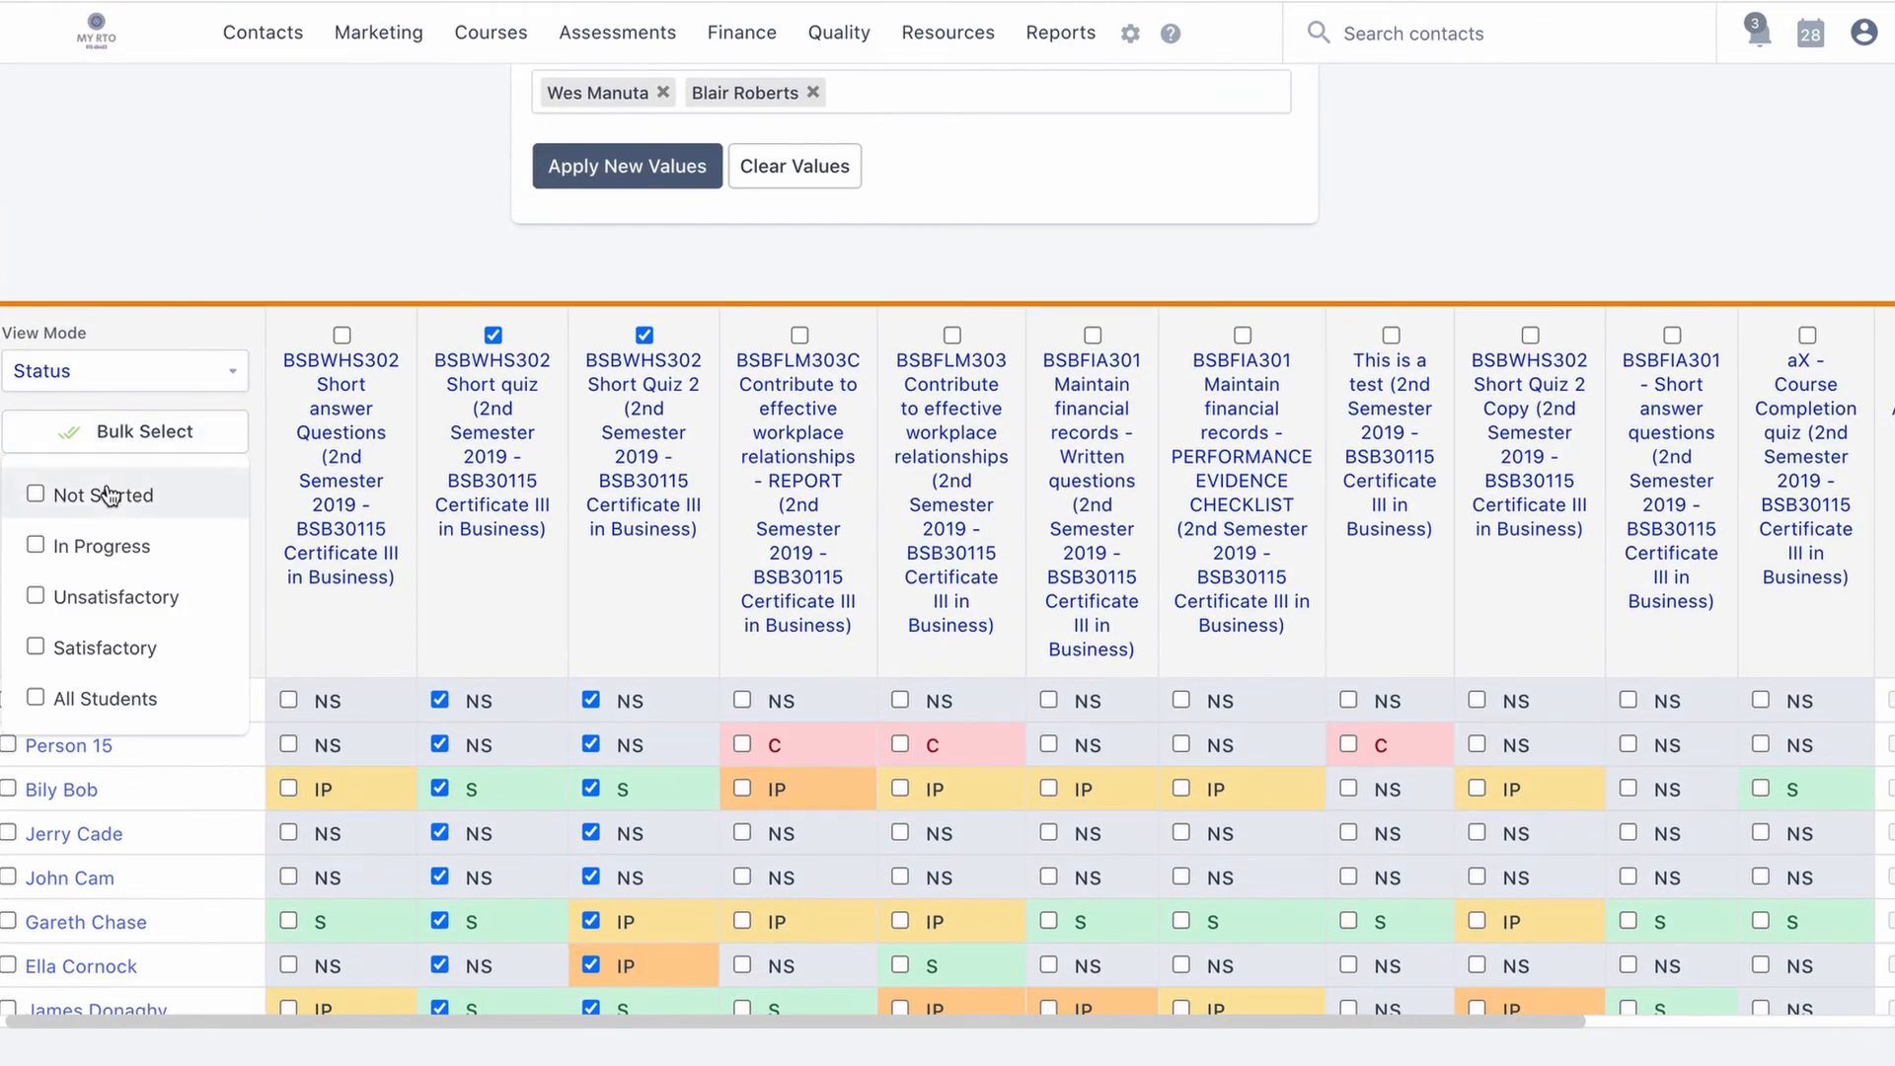
Bulk-select In Progress and Not Started enrolments and apply the new values.
left_click(37, 545)
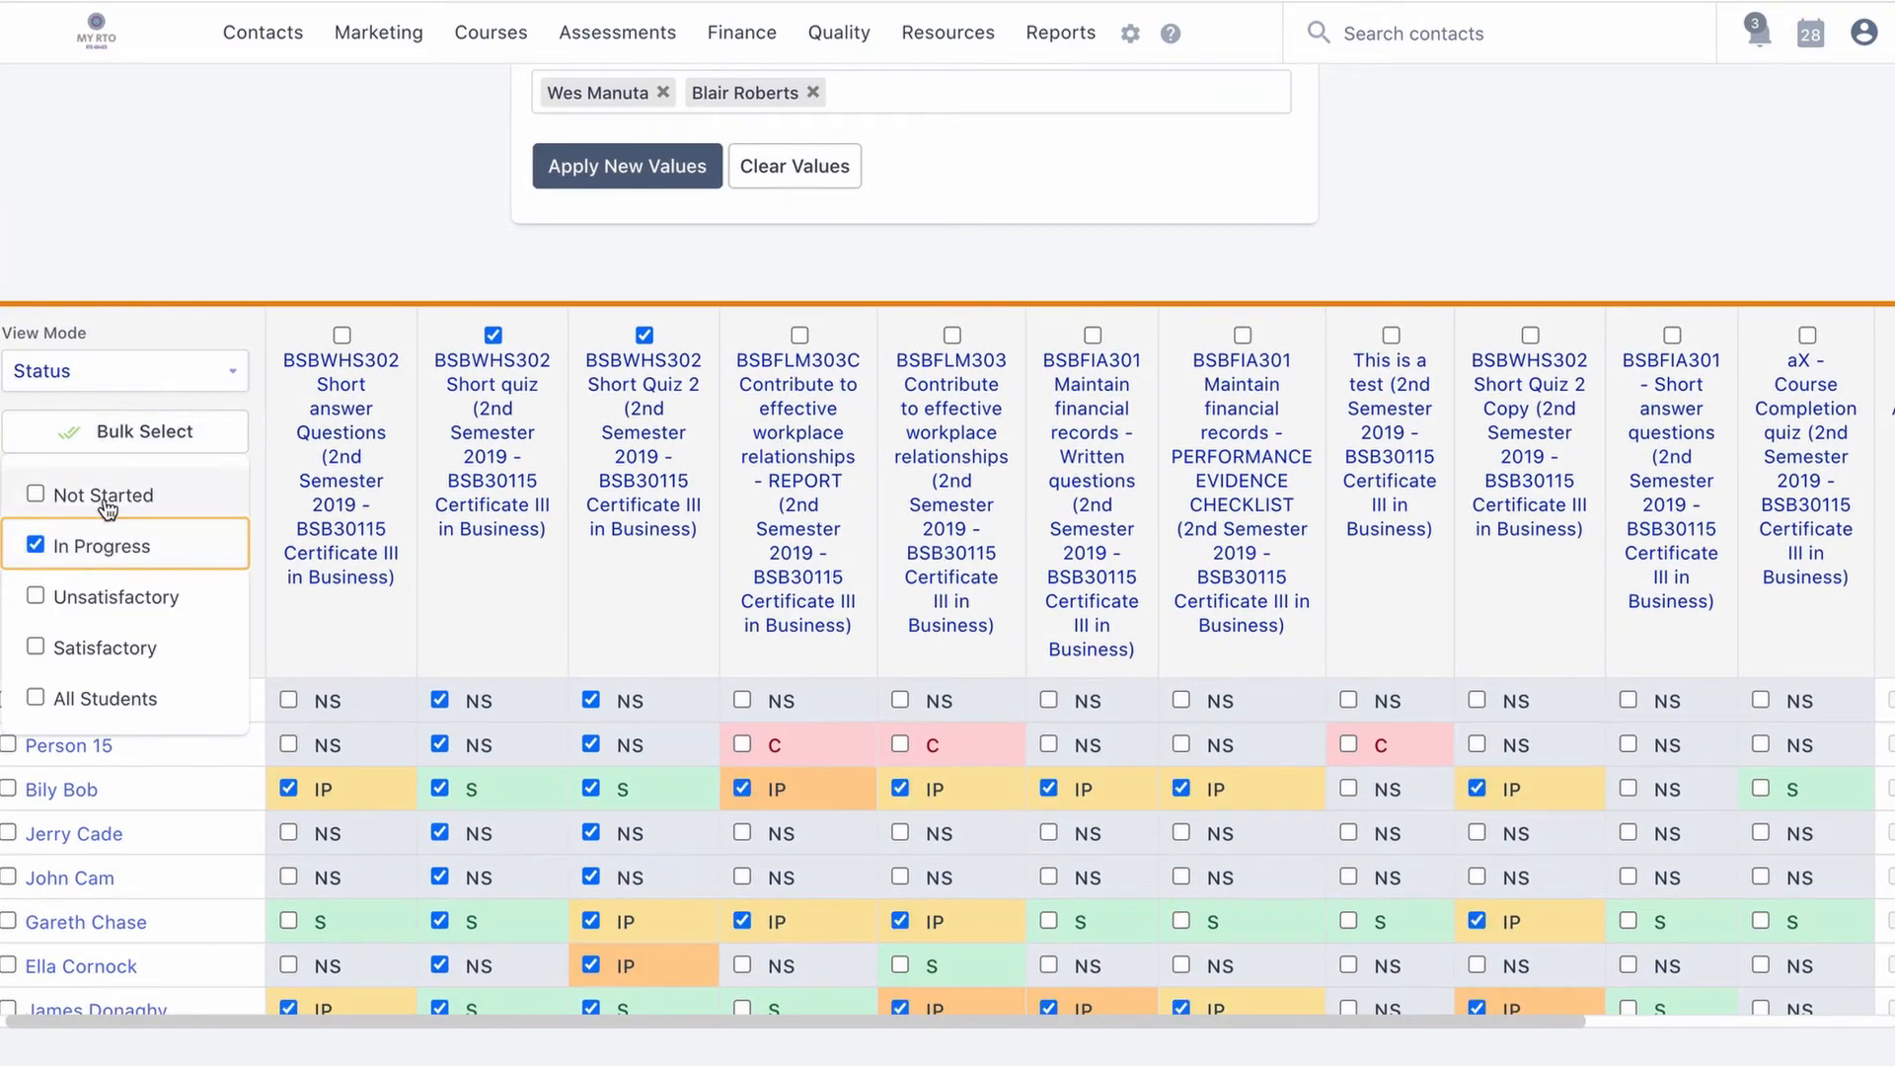
left_click(625, 166)
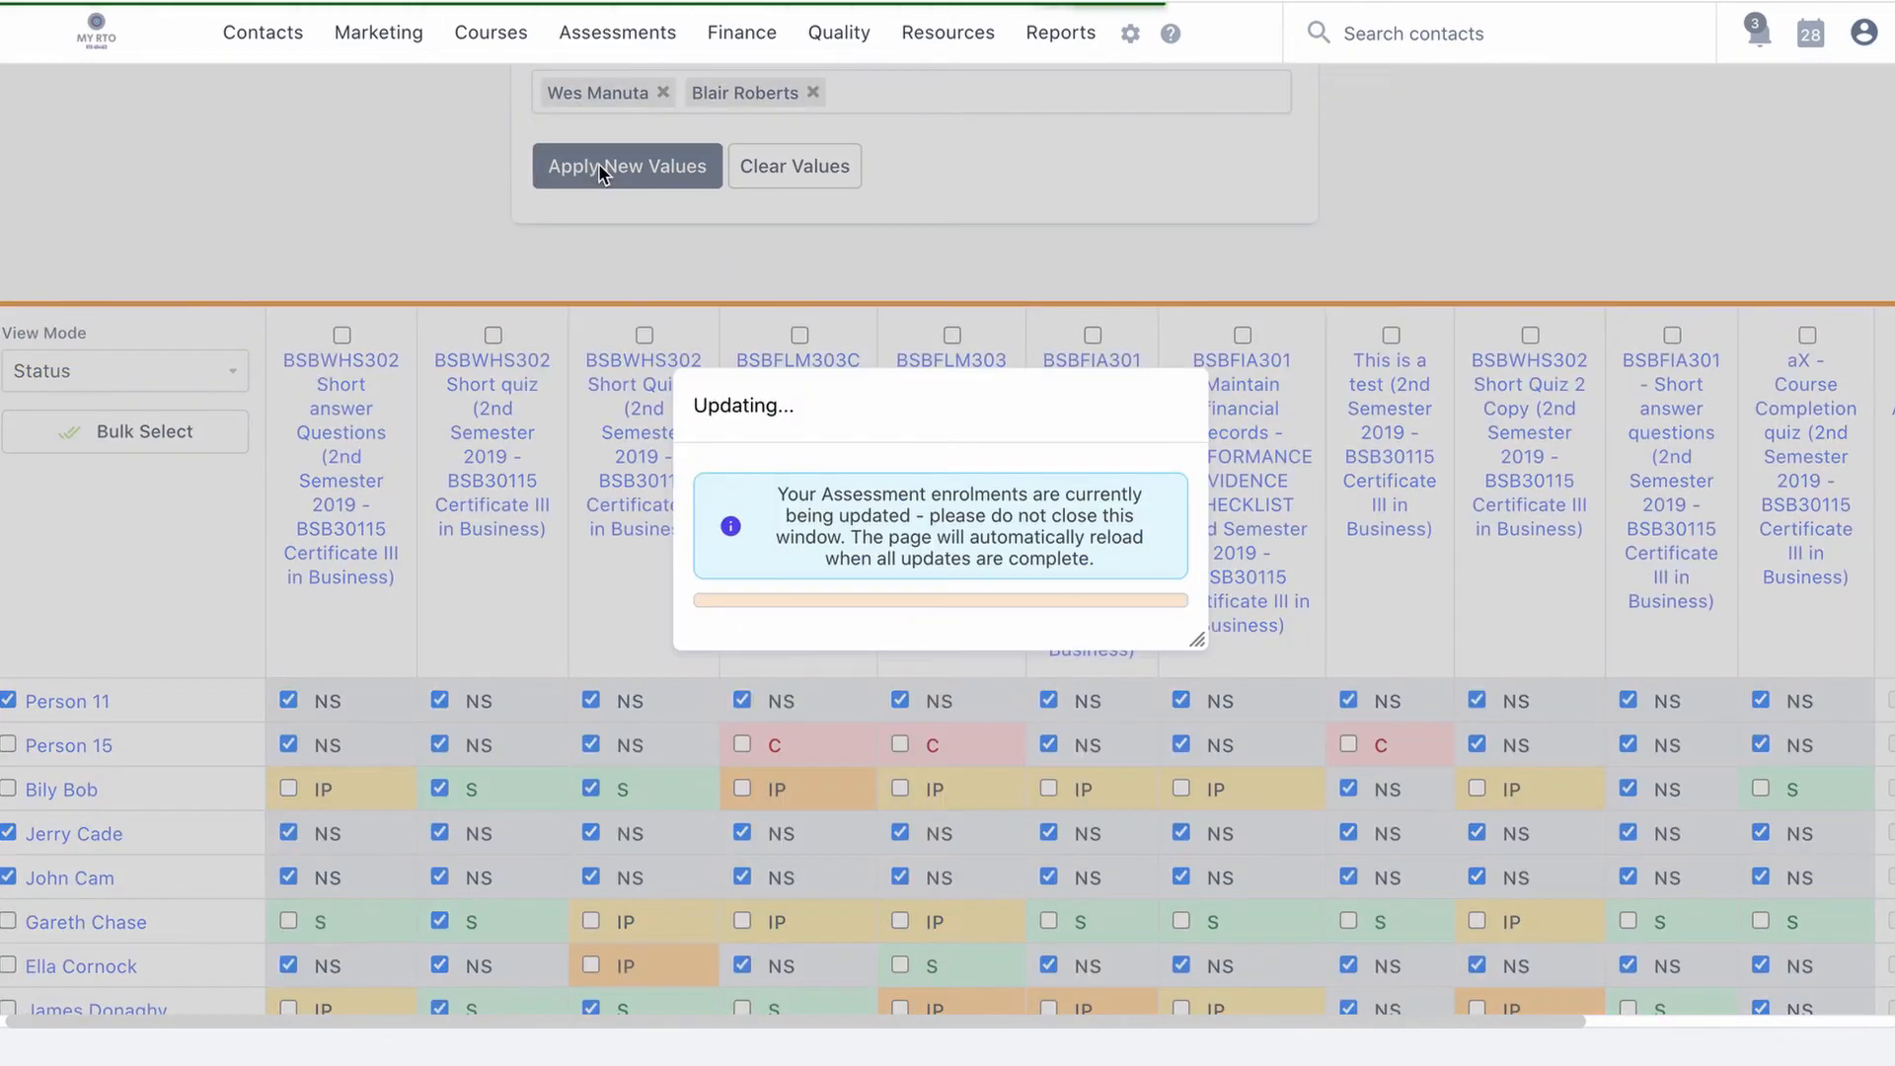